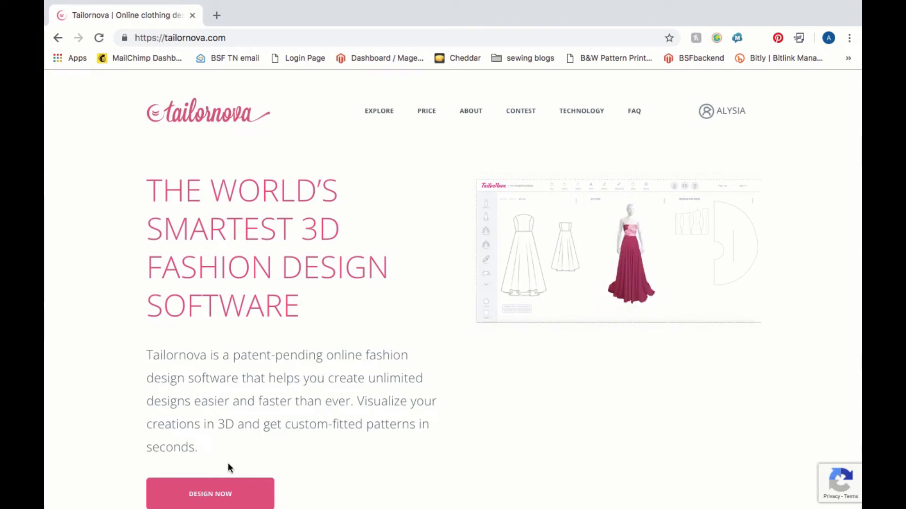
{"action": "mouse_move", "coordinate": [211, 496]}
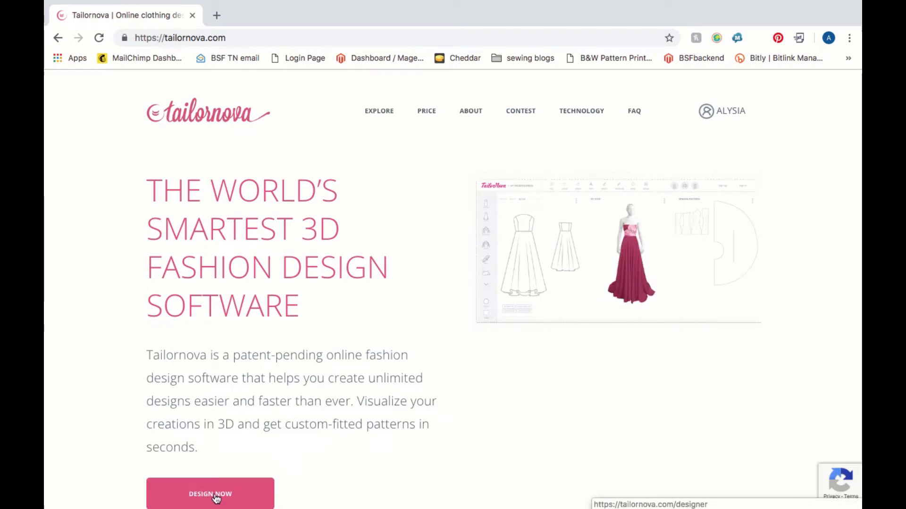
- Launch the Tailornova design workspace from the home page with DESIGN NOW
{"action": "left_click", "coordinate": [210, 494]}
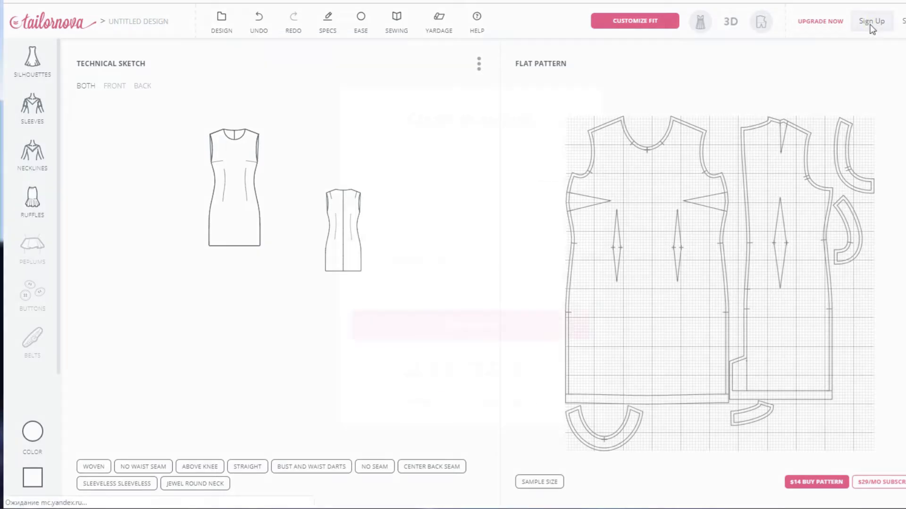
{"action": "left_click", "coordinate": [871, 21]}
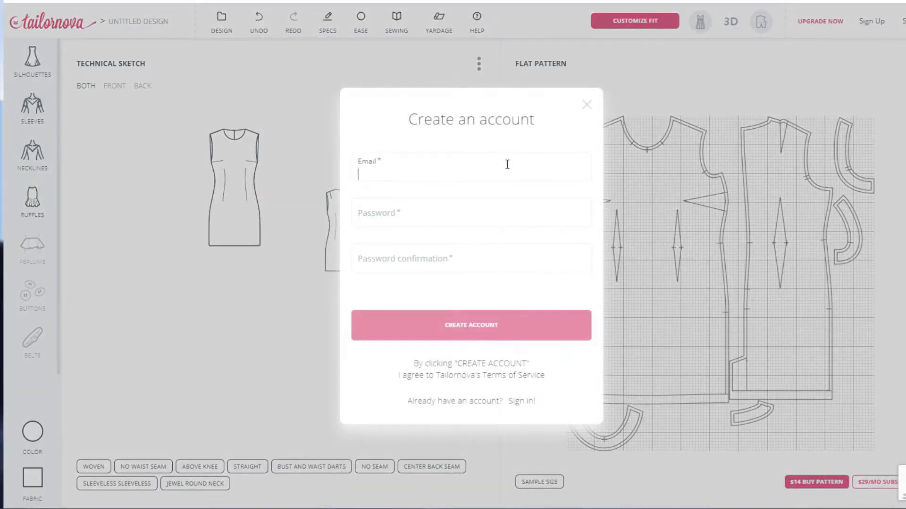
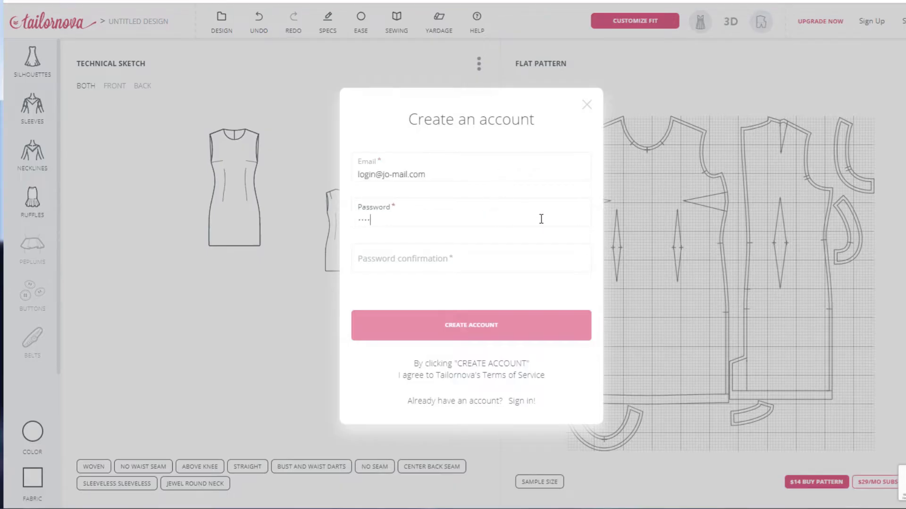
{"action": "type", "text": "••"}
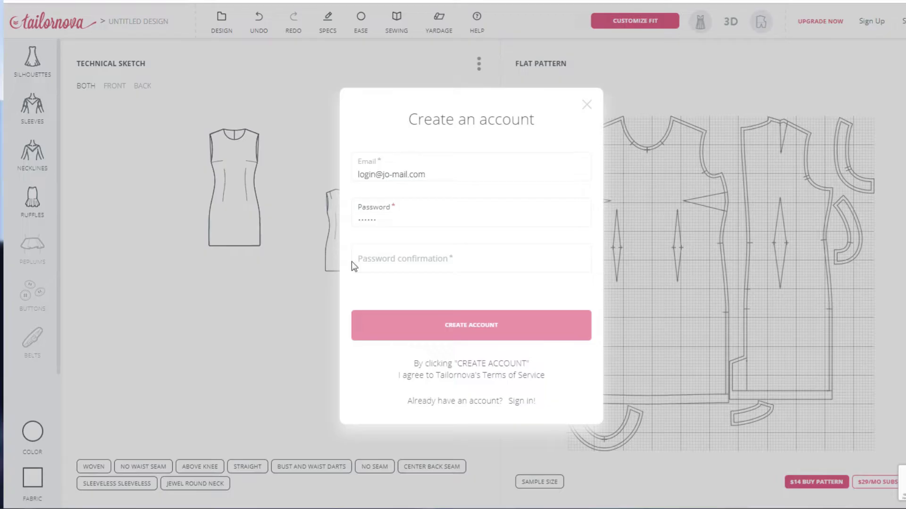
{"action": "type", "text": "•••"}
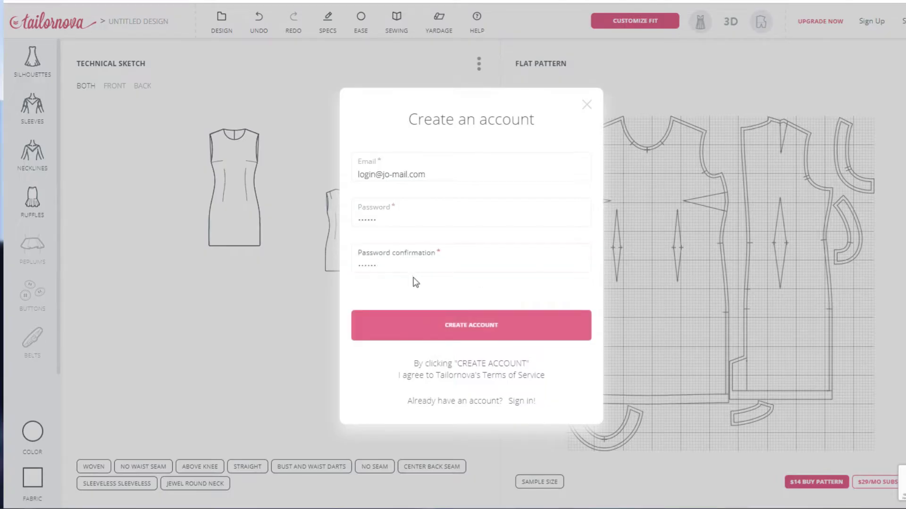
{"action": "left_click", "coordinate": [471, 324]}
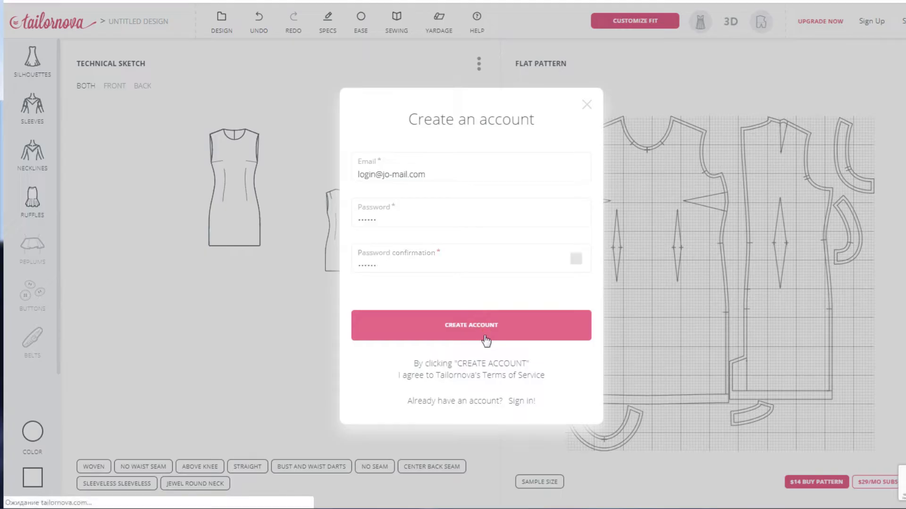
- Finish creating the account and dismiss the registration-successful notice
{"action": "left_click", "coordinate": [471, 325]}
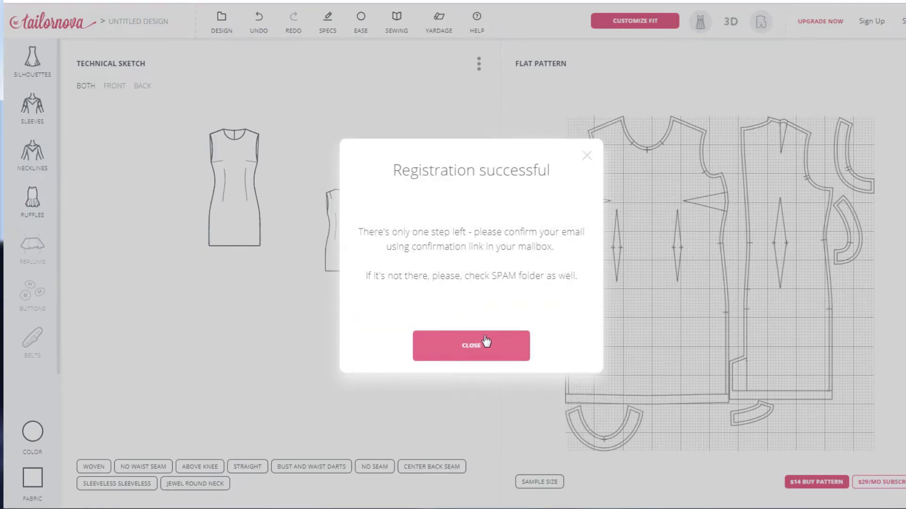
{"action": "mouse_move", "coordinate": [474, 302]}
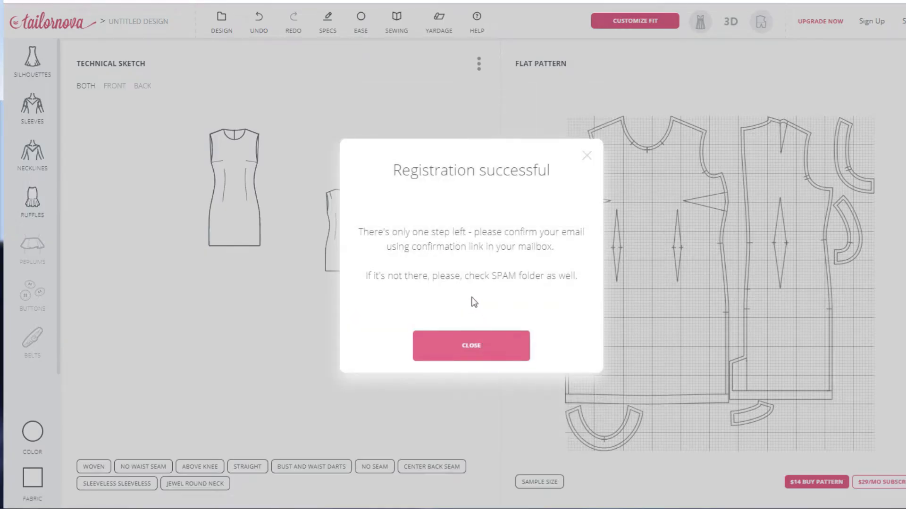
{"action": "mouse_move", "coordinate": [471, 346]}
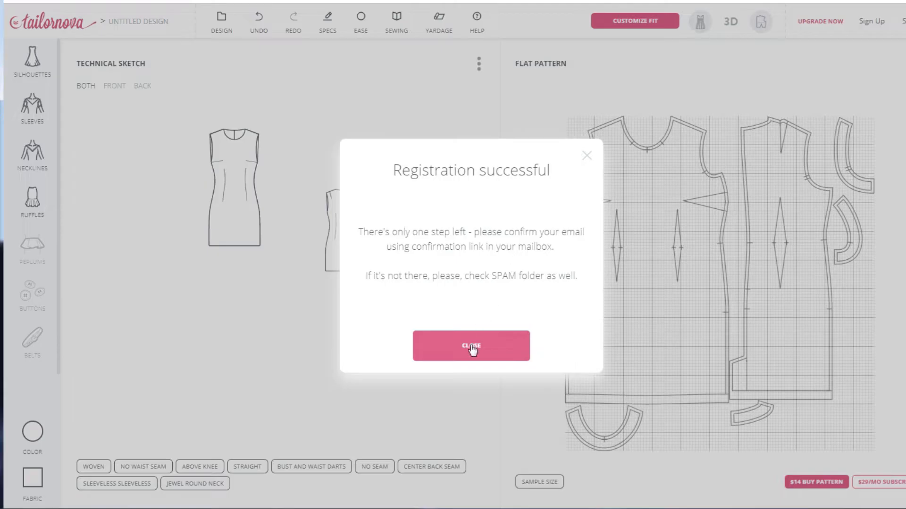
{"action": "left_click", "coordinate": [470, 345]}
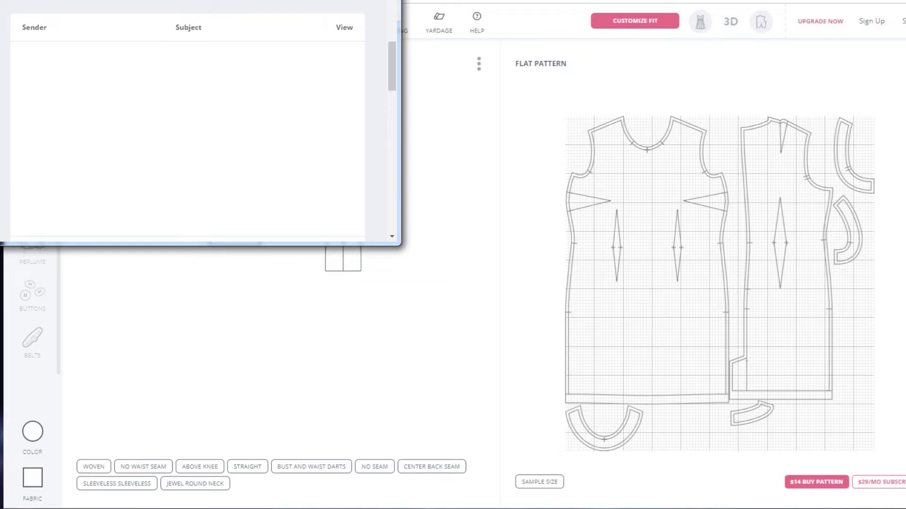
{"action": "mouse_move", "coordinate": [165, 99]}
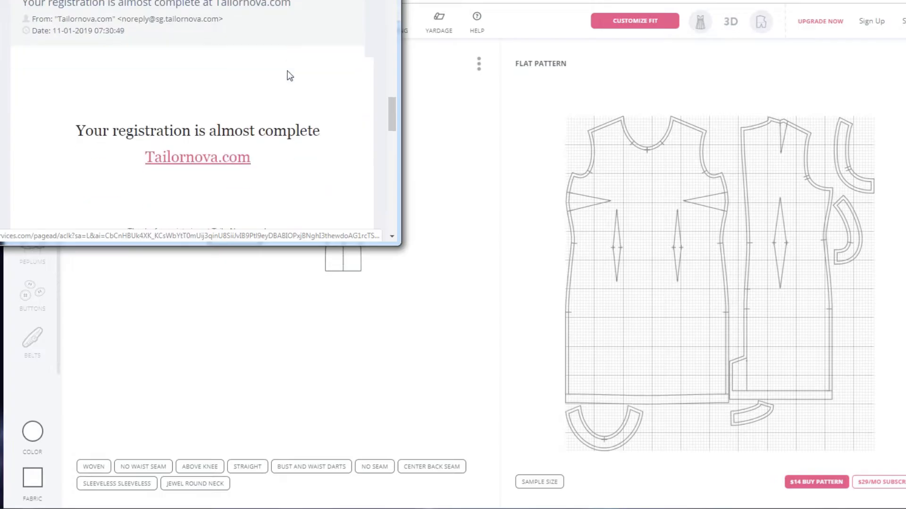
- Scroll the Tailornova registration email down to the Confirm your email button
{"action": "scroll", "scroll_direction": "down", "scroll_amount": 3}
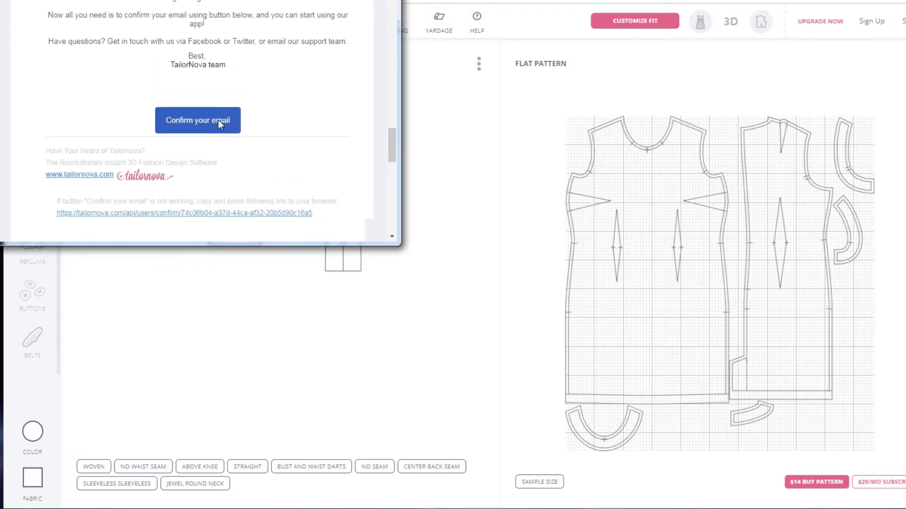
{"action": "left_click", "coordinate": [198, 120]}
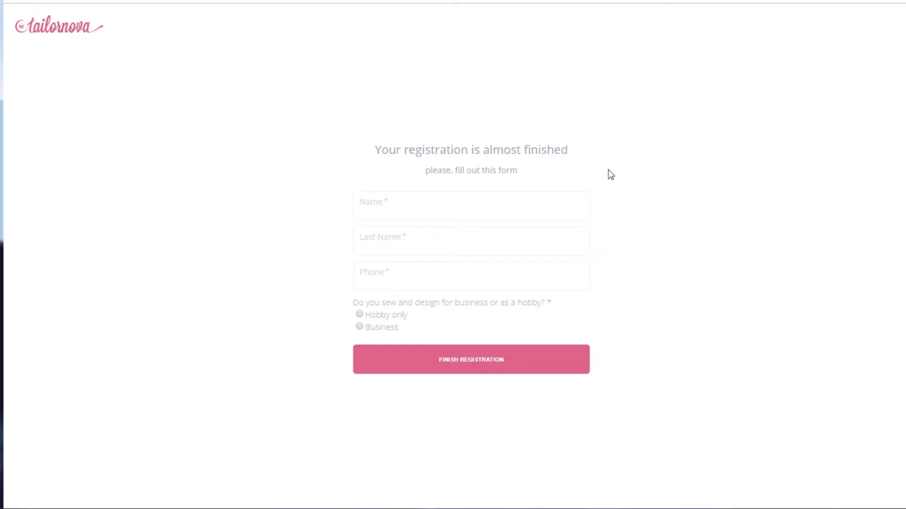
{"action": "type", "text": "Nam"}
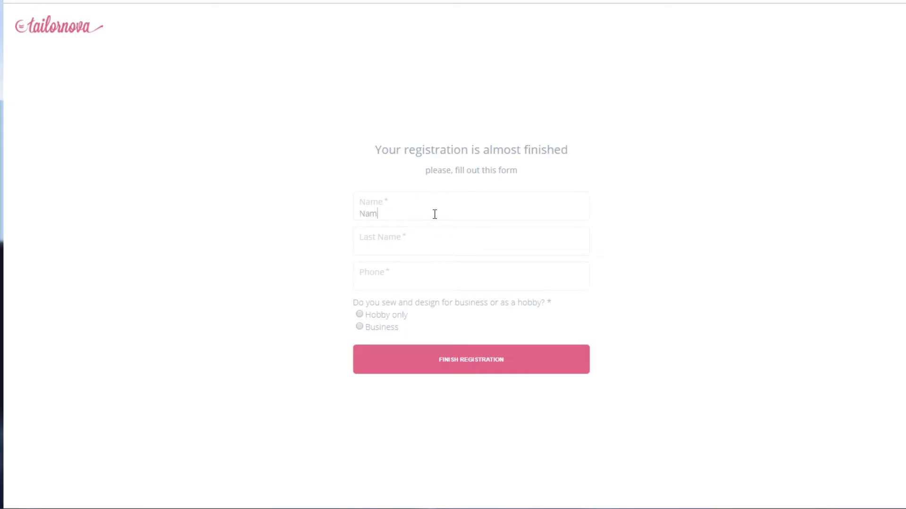
{"action": "type", "text": "LastName"}
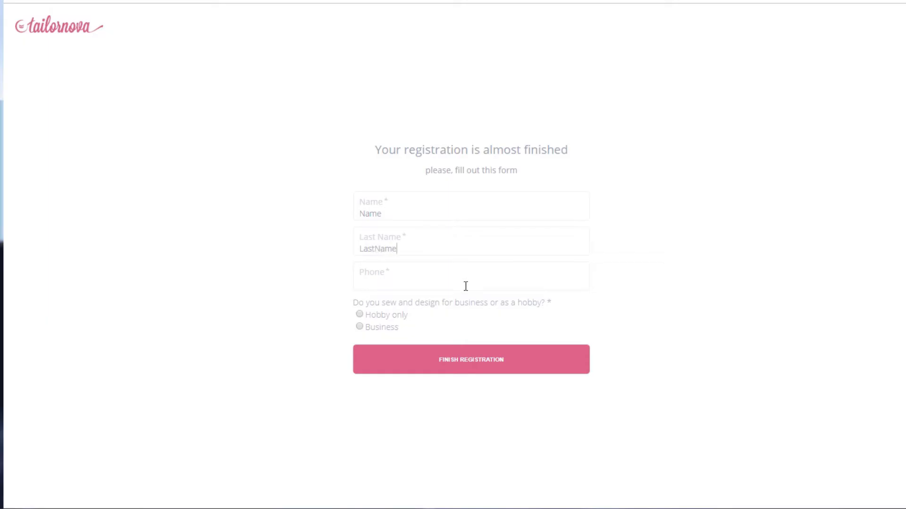
{"action": "type", "text": "3511020"}
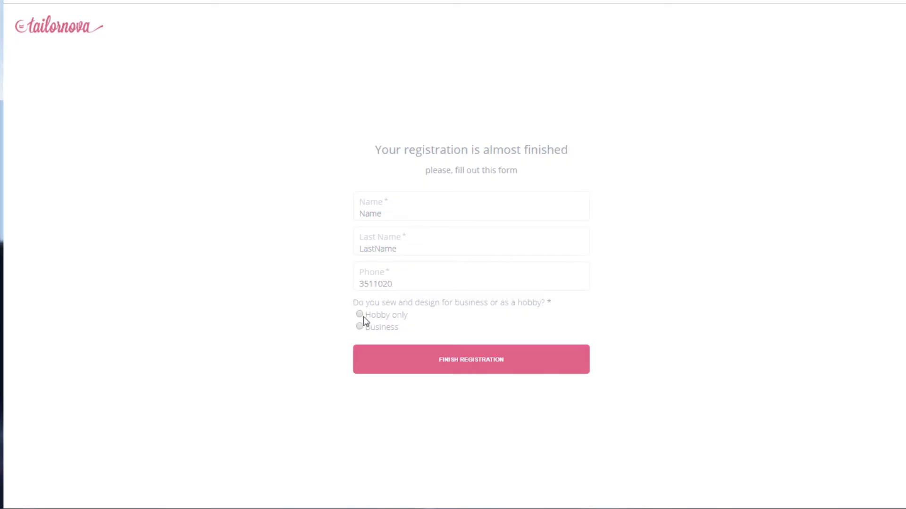
{"action": "left_click", "coordinate": [359, 314]}
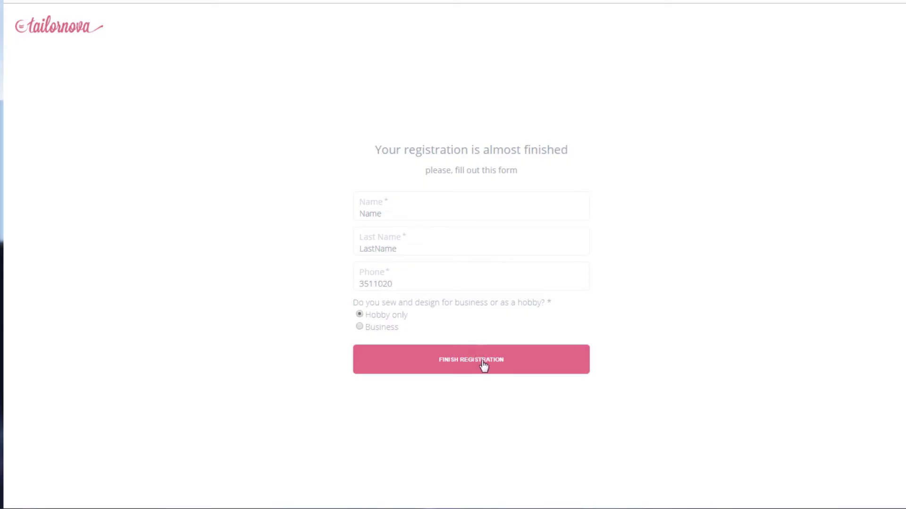
{"action": "left_click", "coordinate": [471, 360]}
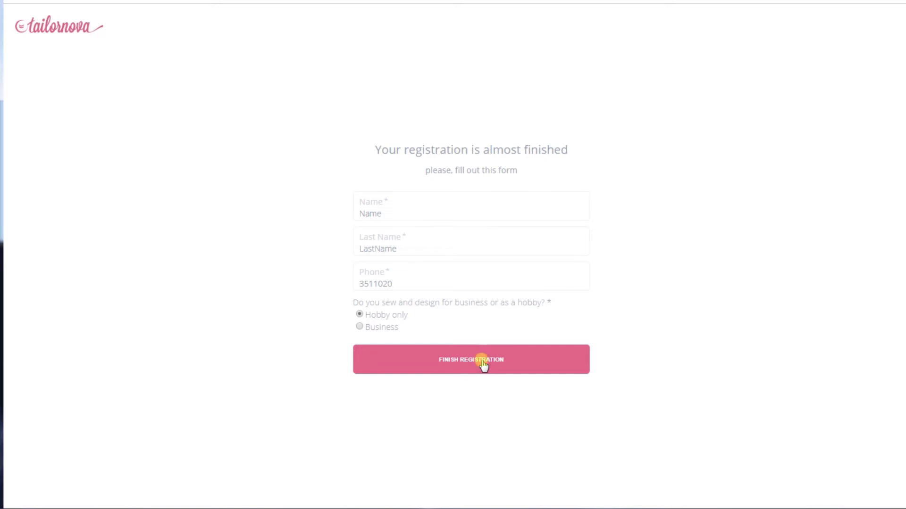
{"action": "left_click", "coordinate": [471, 359]}
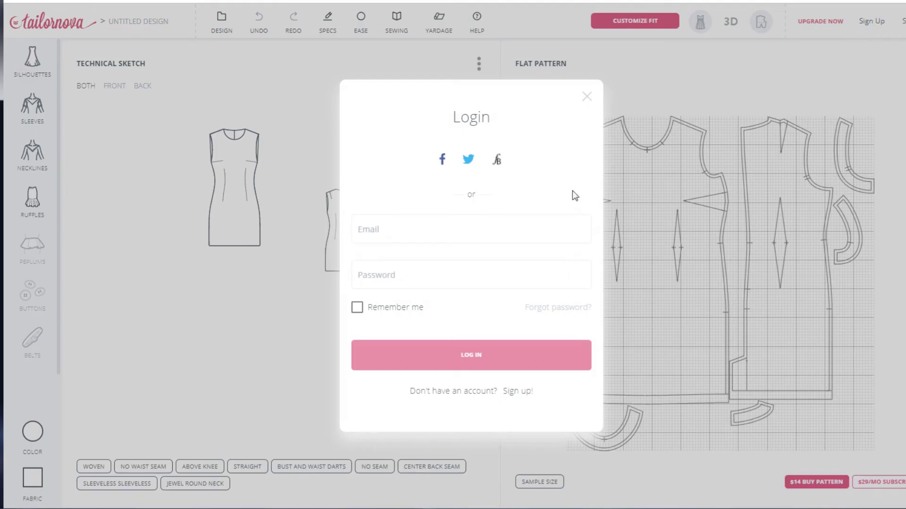
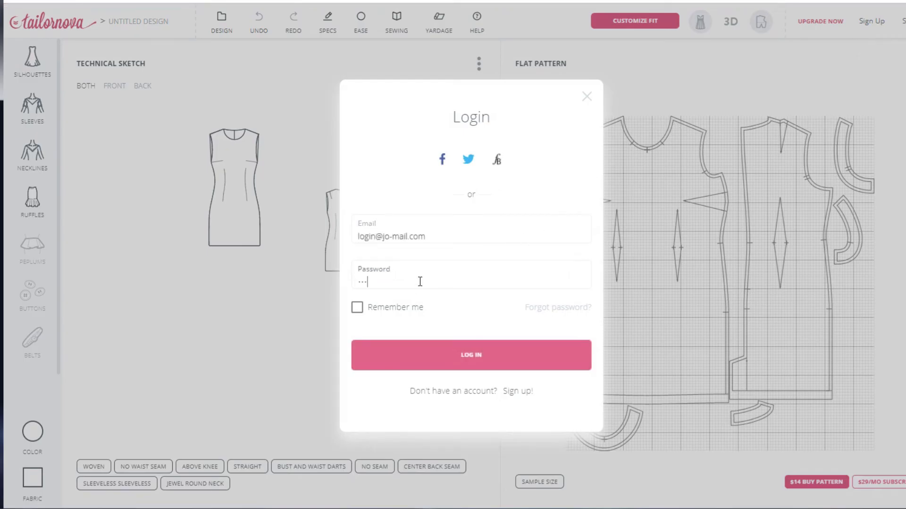
{"action": "type", "text": "•••"}
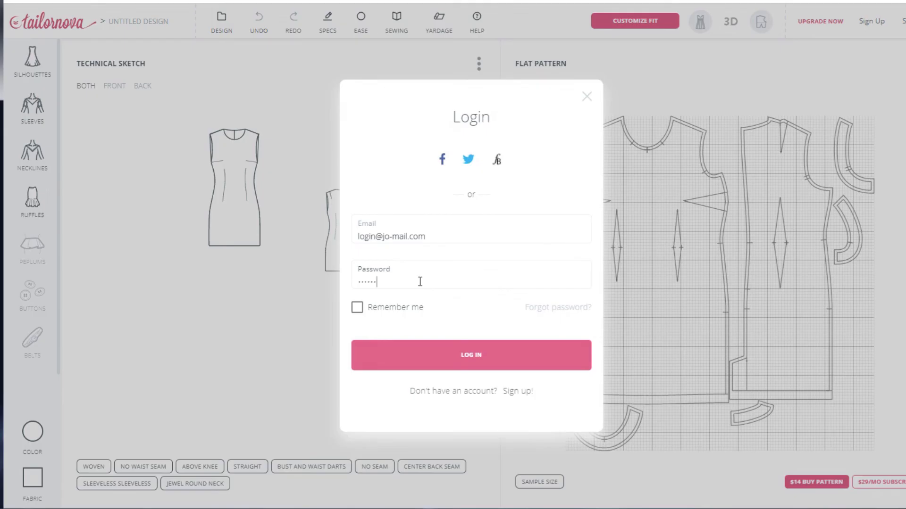